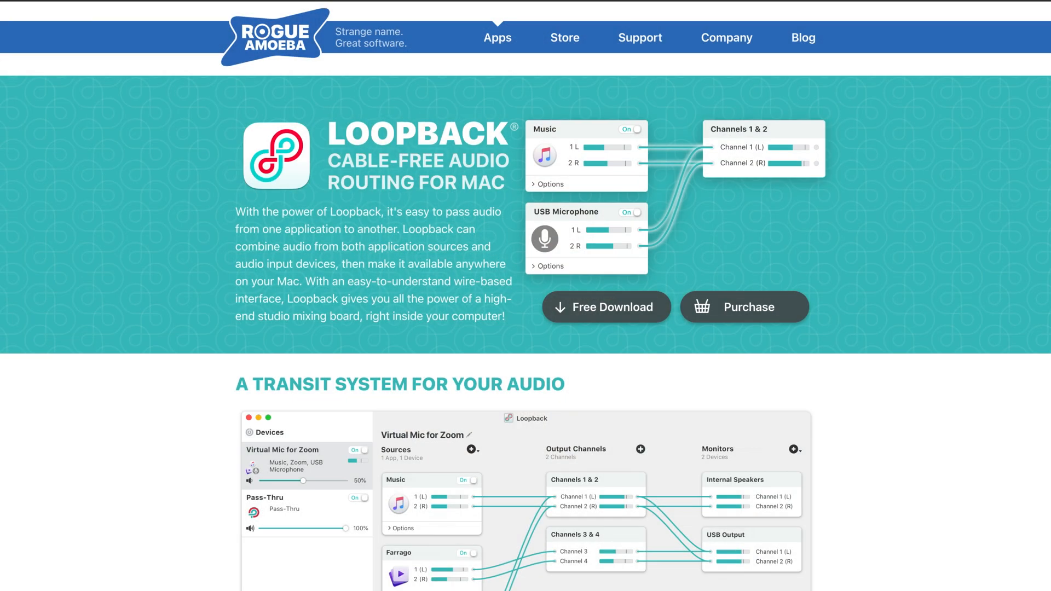
- Add a new Loopback virtual device and name it 'Virtual Mic'
{"action": "scroll", "scroll_direction": "down", "scroll_amount": 3}
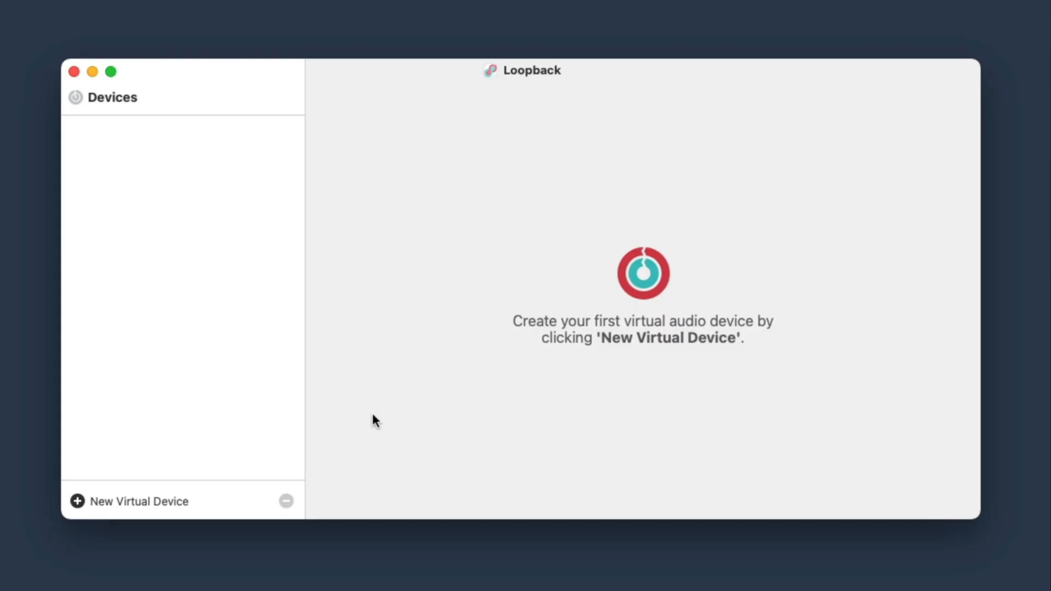
{"action": "mouse_move", "coordinate": [127, 330]}
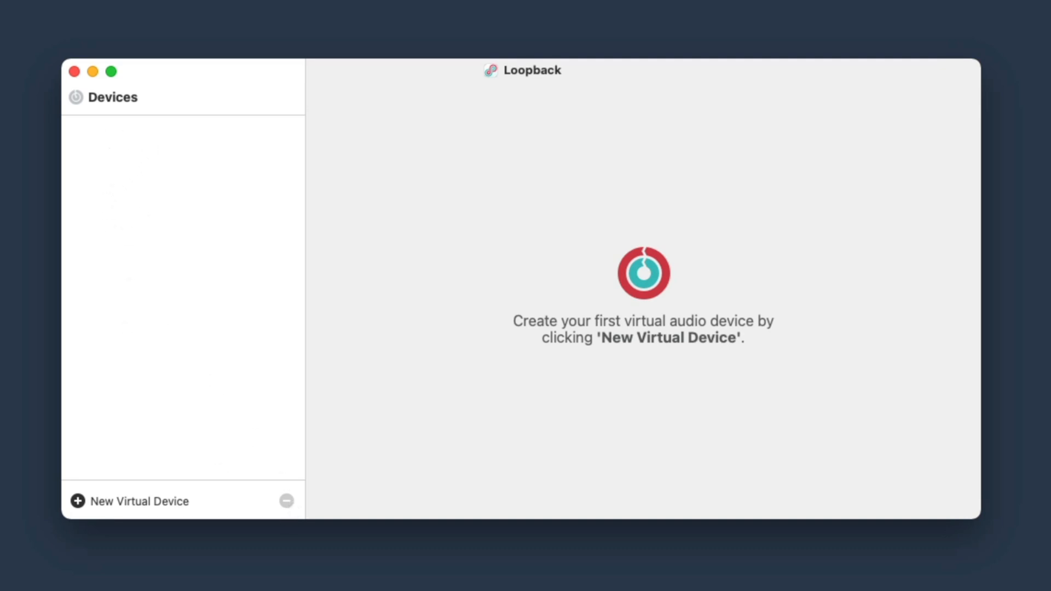
{"action": "mouse_move", "coordinate": [496, 234]}
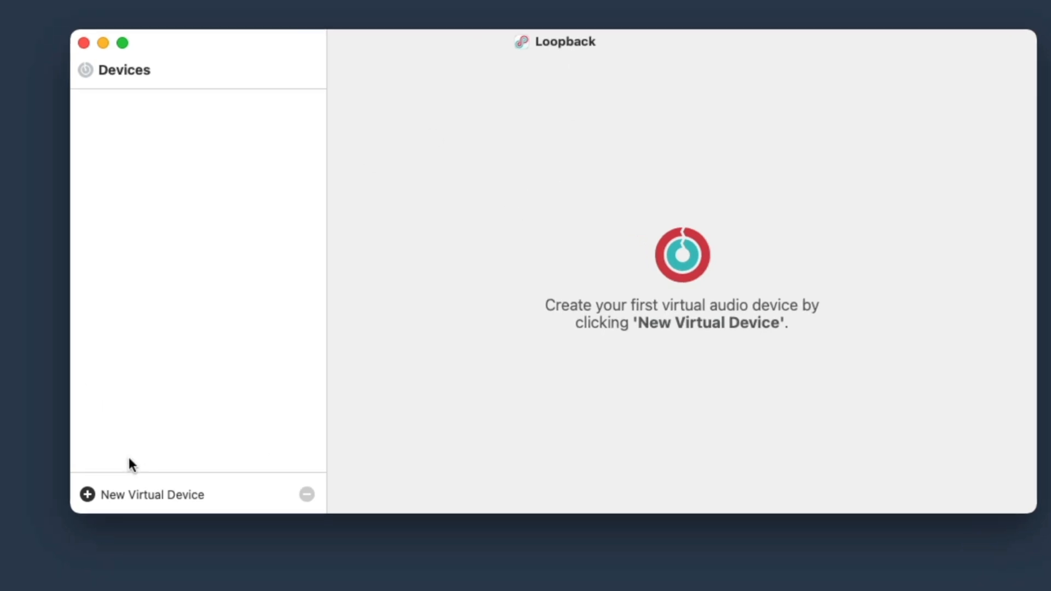
{"action": "left_click", "coordinate": [86, 495]}
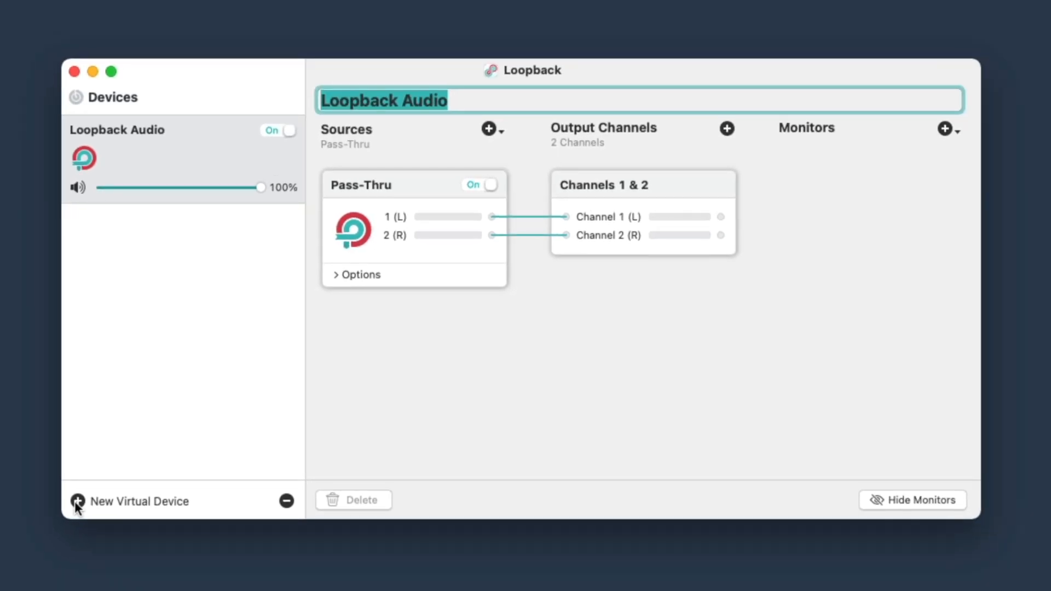
{"action": "type", "text": "Virtual Mi"}
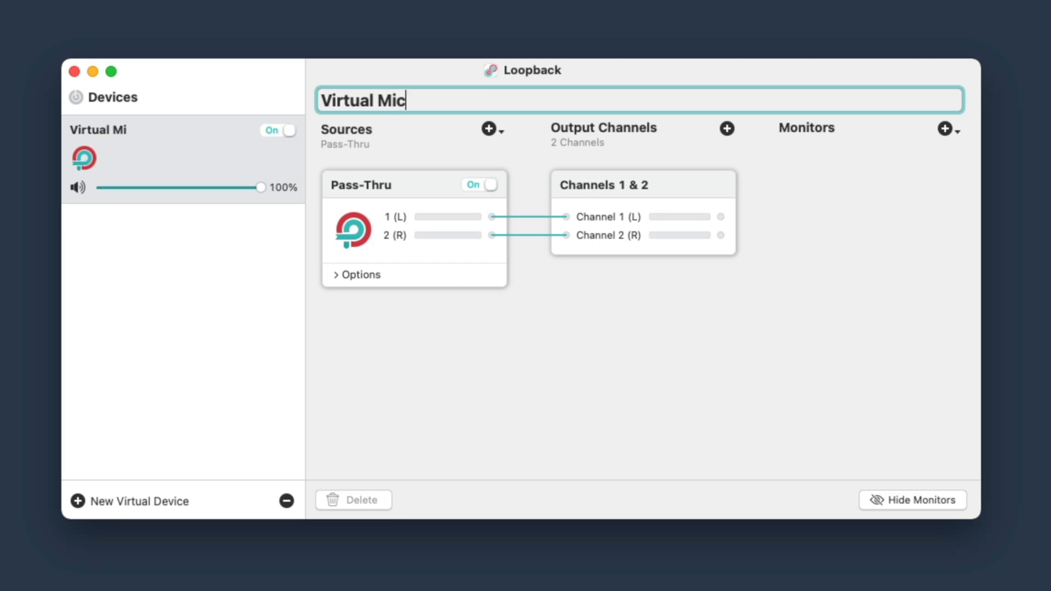
{"action": "type", "text": "c"}
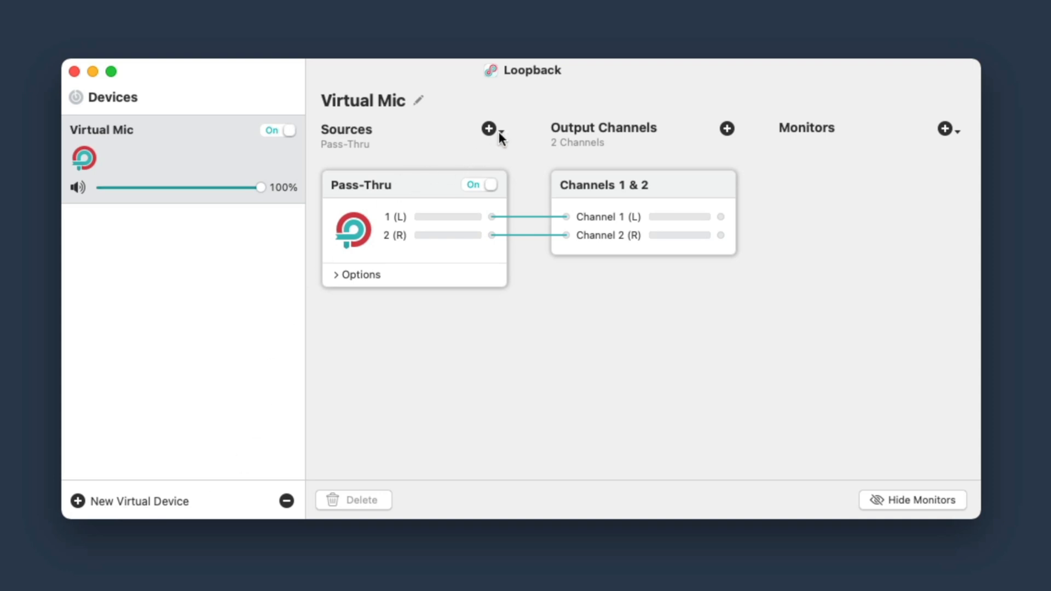
{"action": "left_click", "coordinate": [489, 128]}
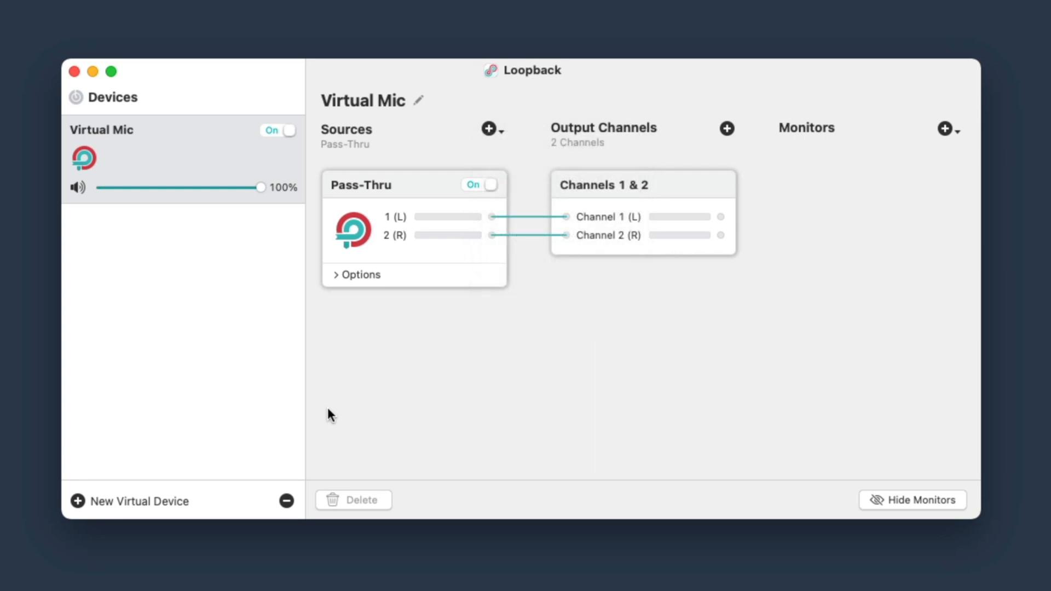
{"action": "mouse_move", "coordinate": [184, 483]}
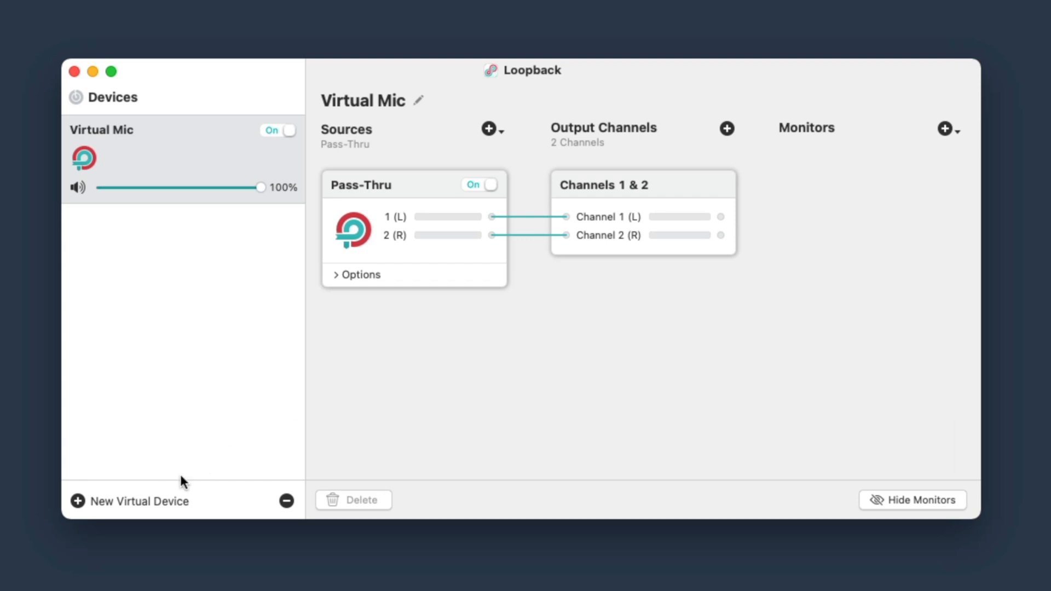
{"action": "mouse_move", "coordinate": [129, 506]}
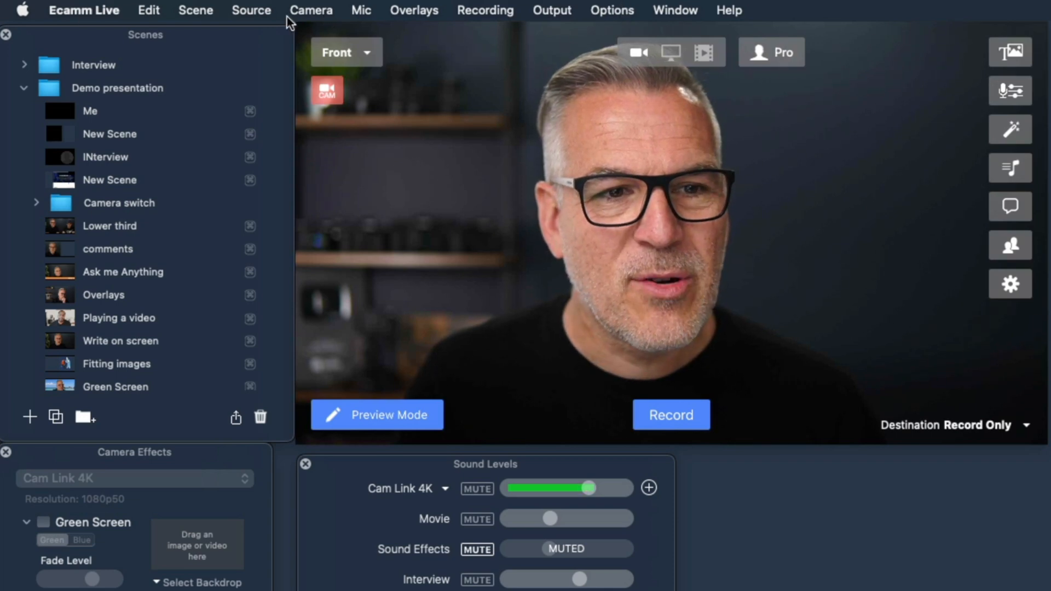
- Show the Audio Monitor device choices under Ecamm Live's Output menu
{"action": "left_click", "coordinate": [550, 10]}
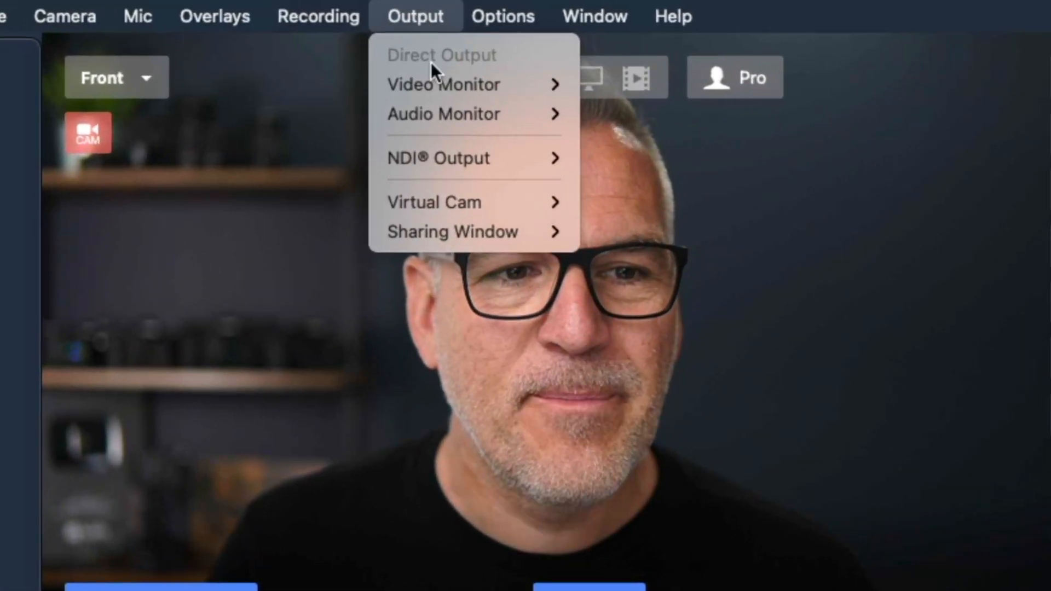
{"action": "mouse_move", "coordinate": [443, 113]}
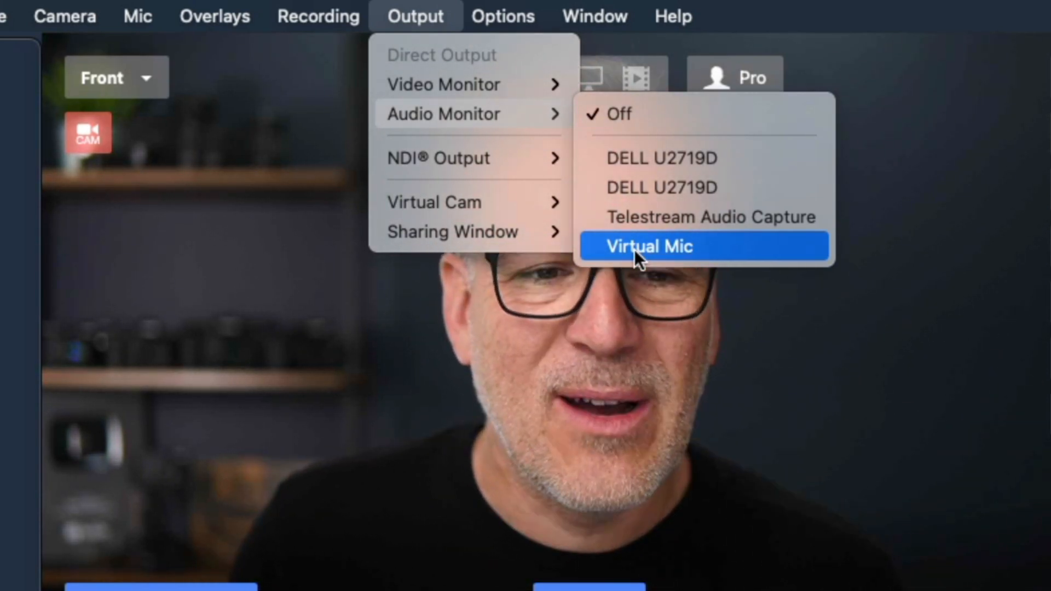
{"action": "left_click", "coordinate": [648, 246]}
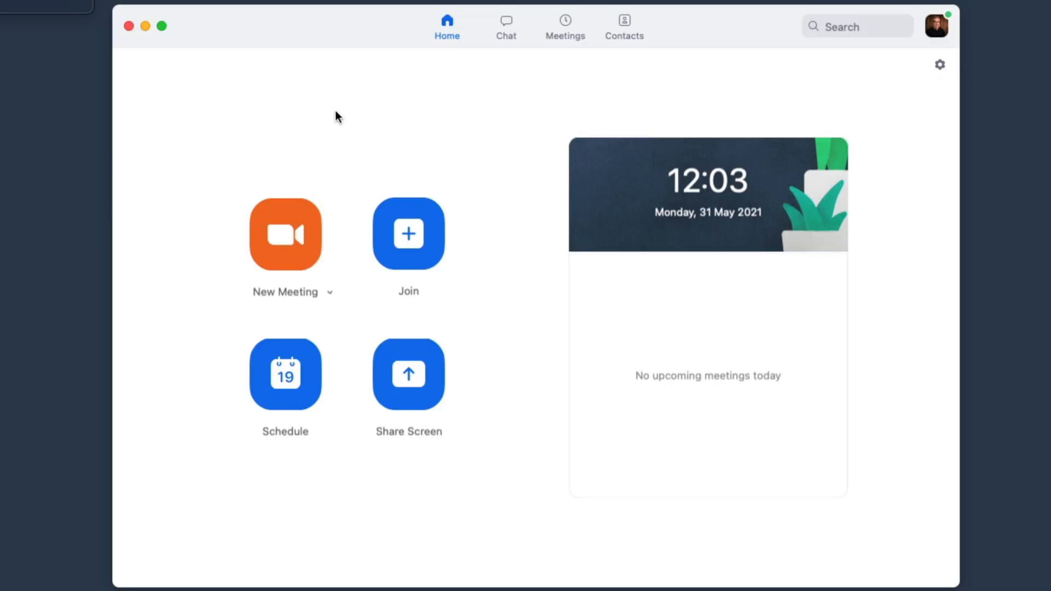
{"action": "mouse_move", "coordinate": [555, 180]}
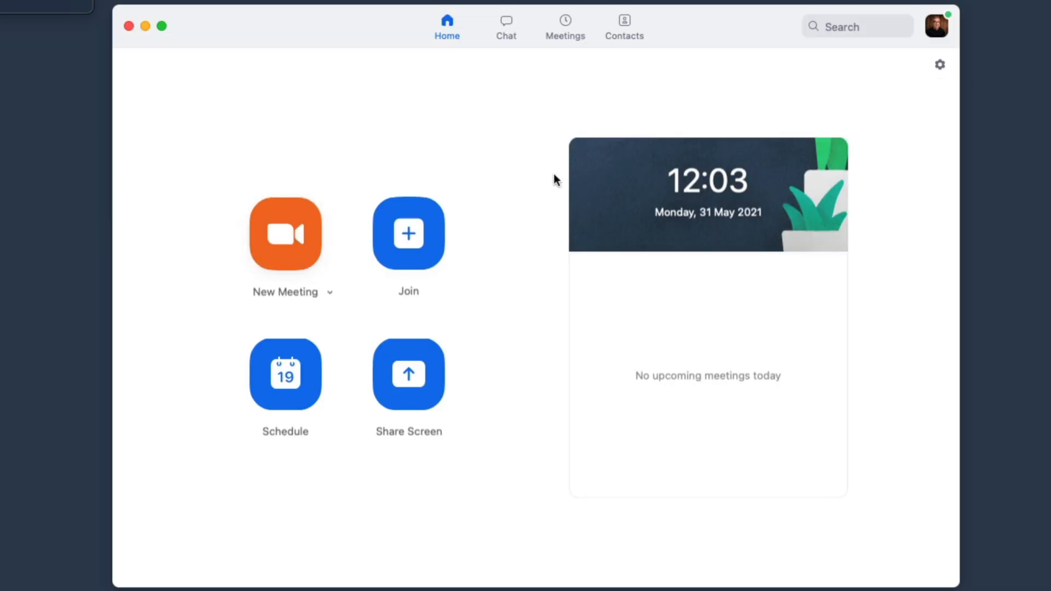
- Confirm Zoom's video camera is Ecamm Live Virtual Cam
{"action": "left_click", "coordinate": [939, 65]}
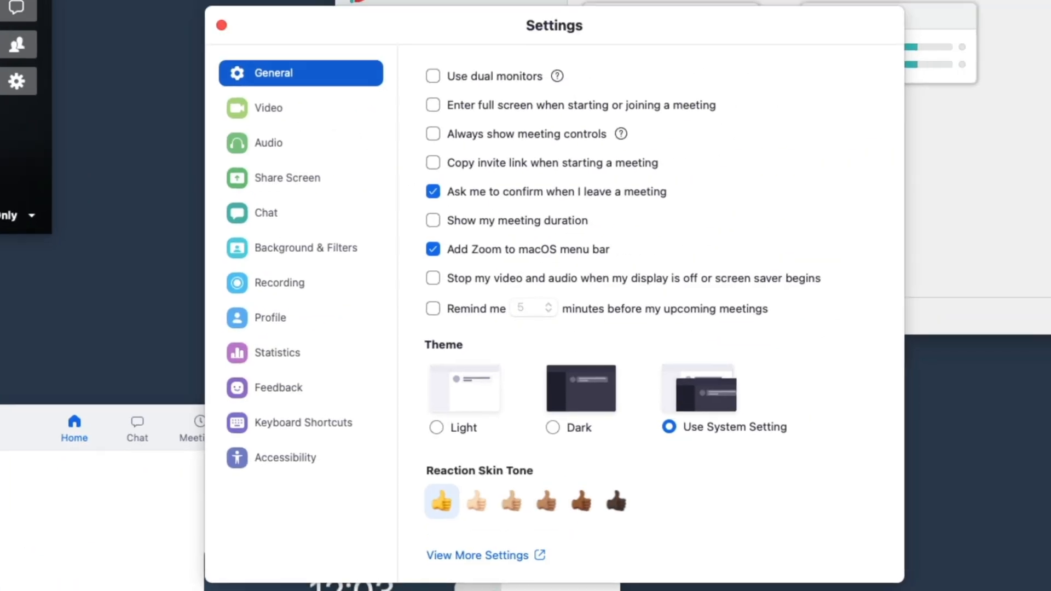
{"action": "left_click", "coordinate": [269, 108]}
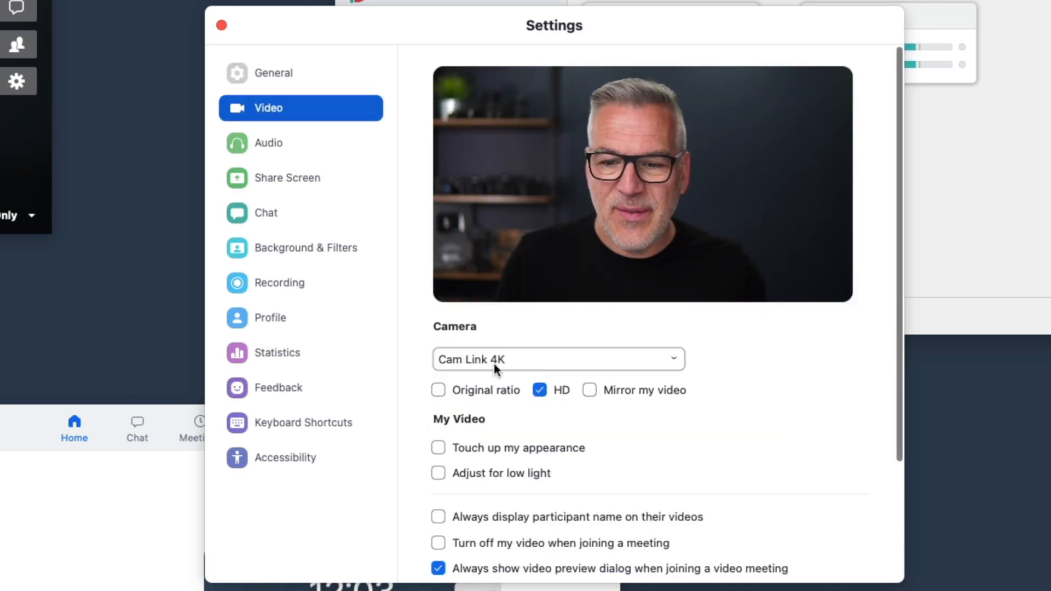
{"action": "left_click", "coordinate": [557, 359]}
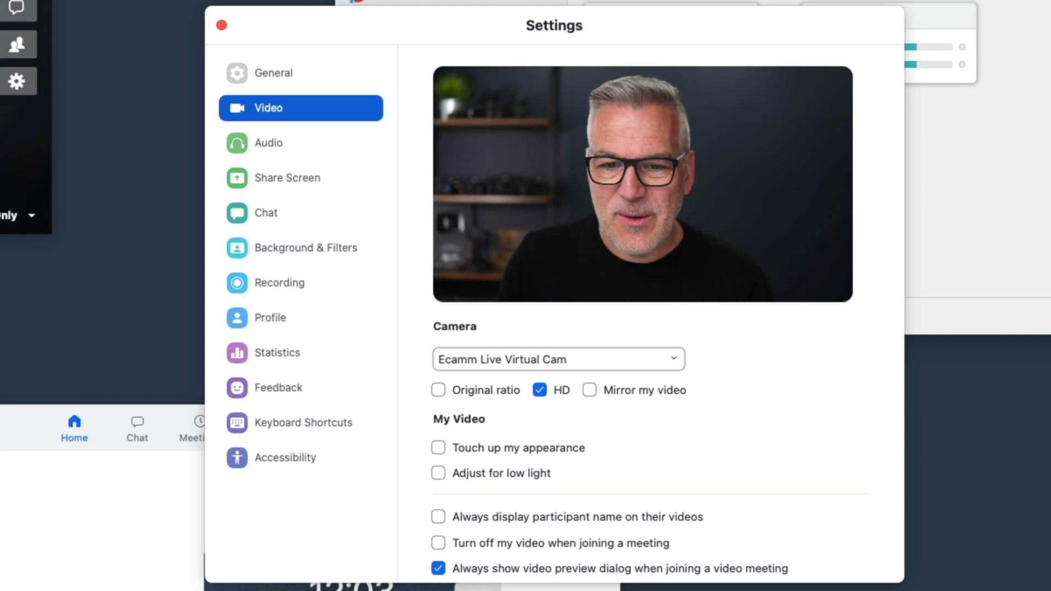
- Change Zoom's microphone from Cam Link 4K to Virtual Mic
{"action": "left_click", "coordinate": [270, 142]}
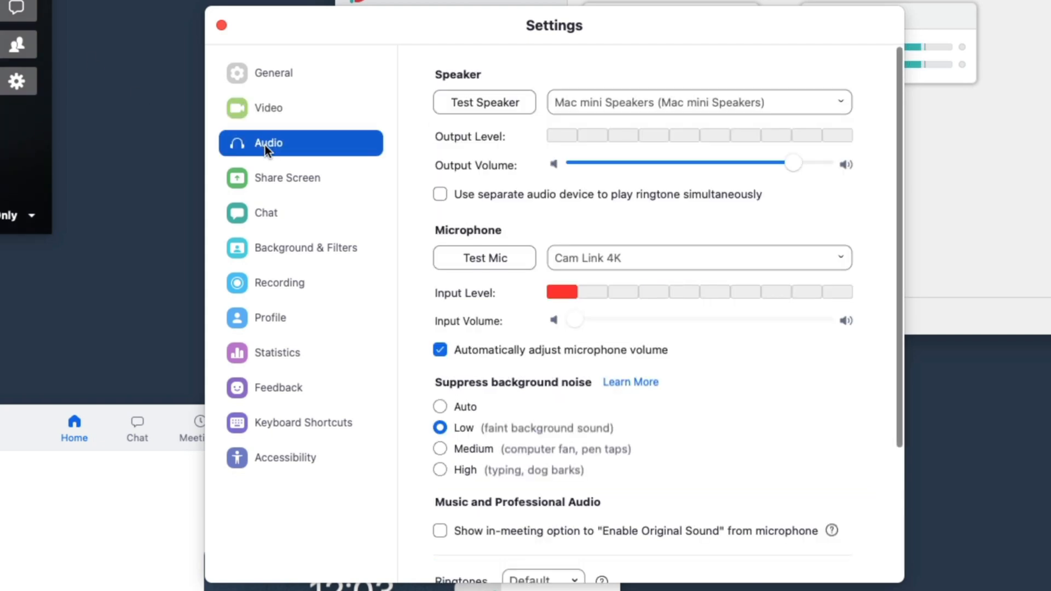
{"action": "left_click", "coordinate": [697, 257]}
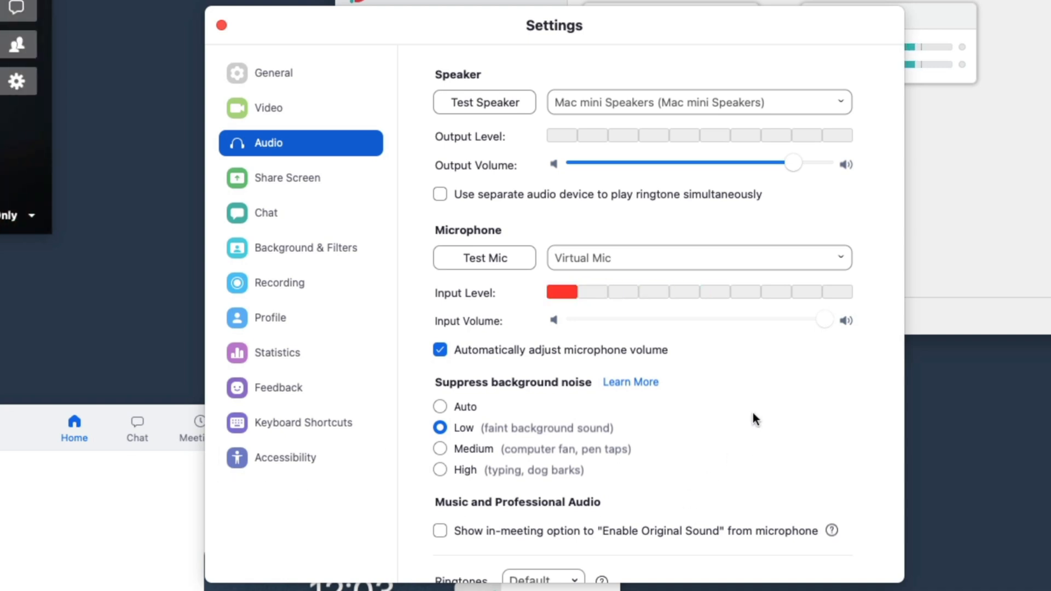
{"action": "scroll", "scroll_direction": "down", "scroll_amount": 3}
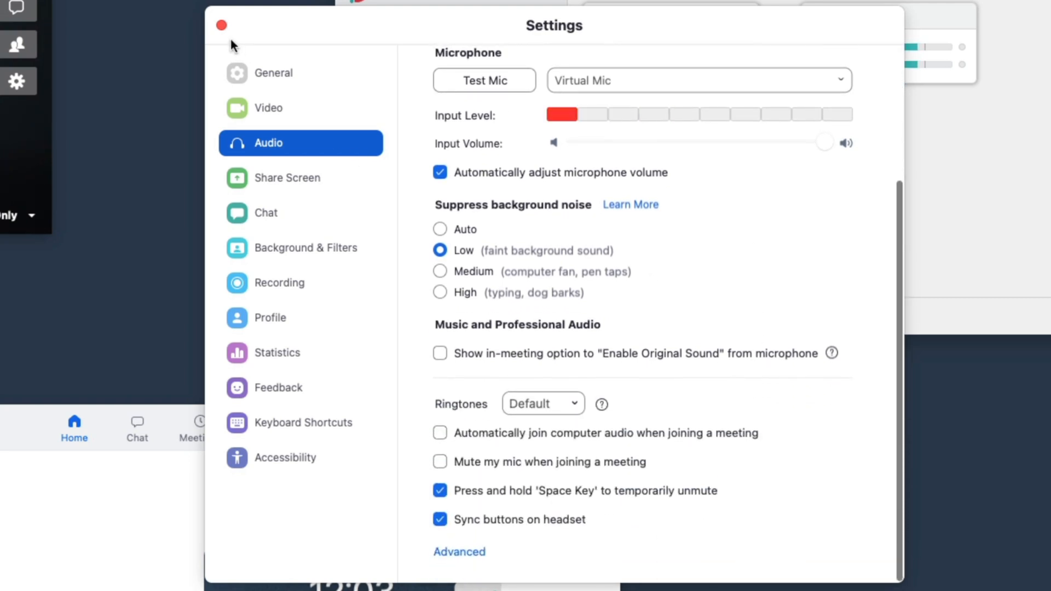
- Start a new Zoom meeting and verify Virtual Mic in the toolbar audio menu
{"action": "left_click", "coordinate": [221, 25]}
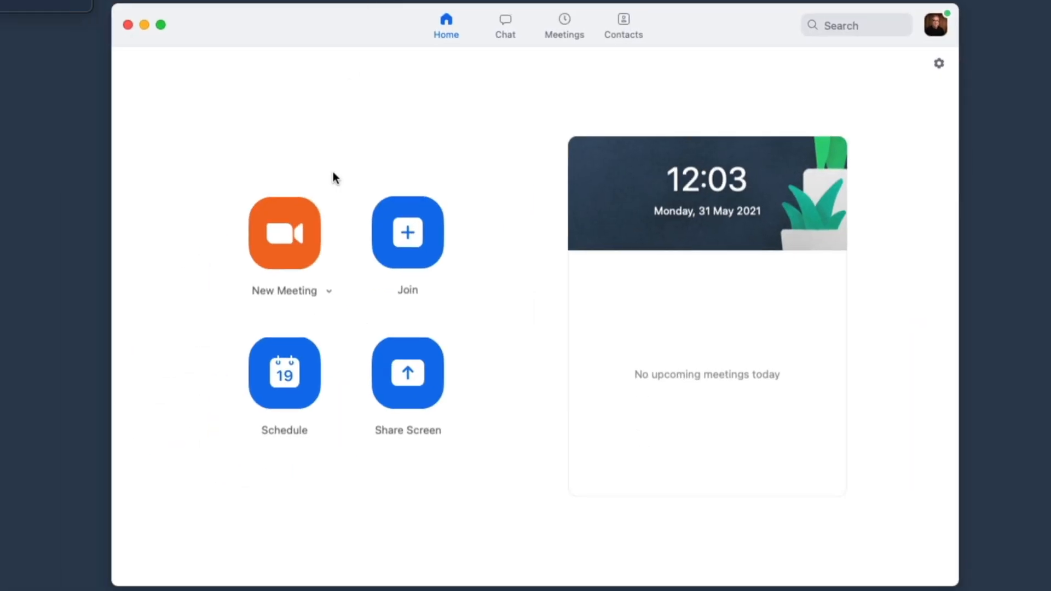
{"action": "left_click", "coordinate": [283, 232]}
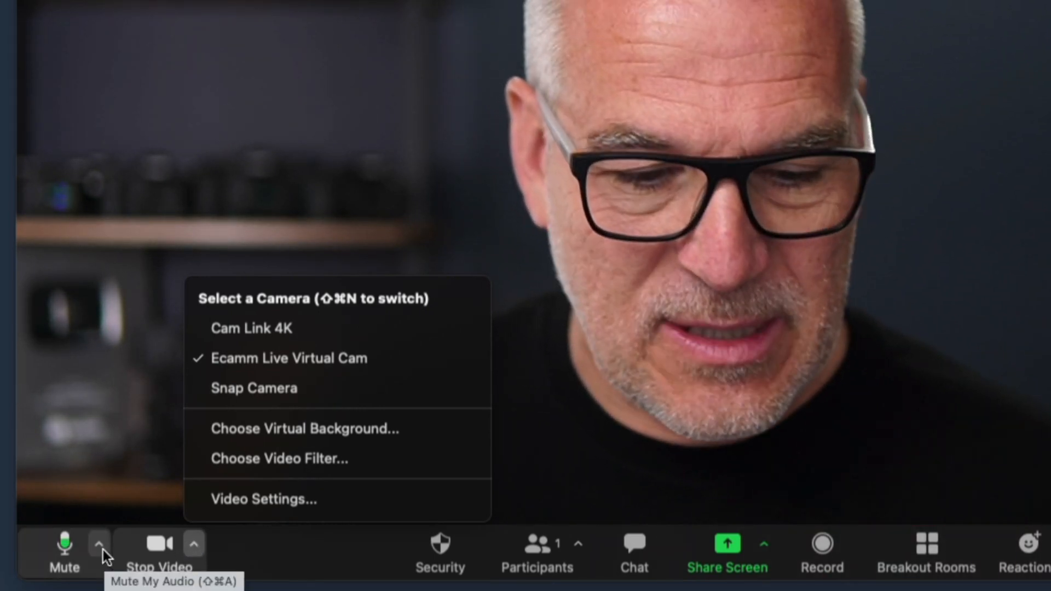
{"action": "left_click", "coordinate": [99, 543]}
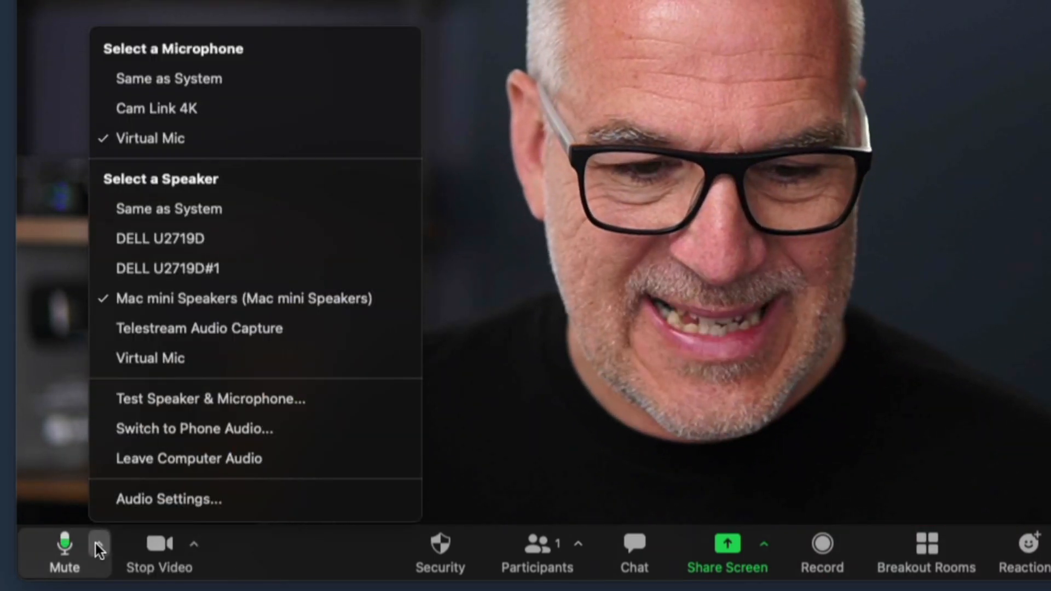
{"action": "mouse_move", "coordinate": [168, 79]}
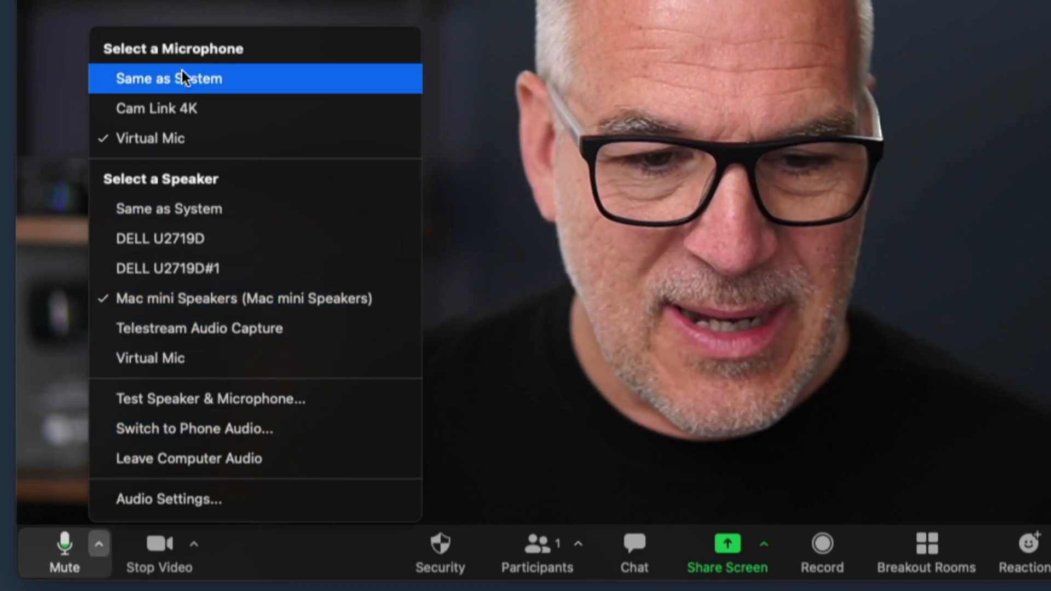
{"action": "mouse_move", "coordinate": [167, 138]}
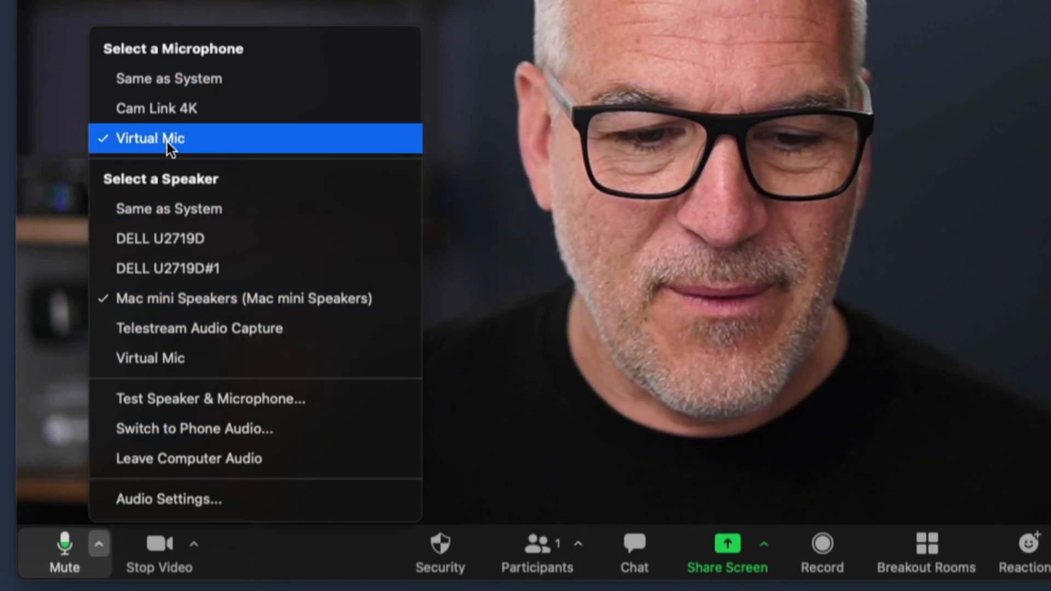
{"action": "mouse_move", "coordinate": [157, 108]}
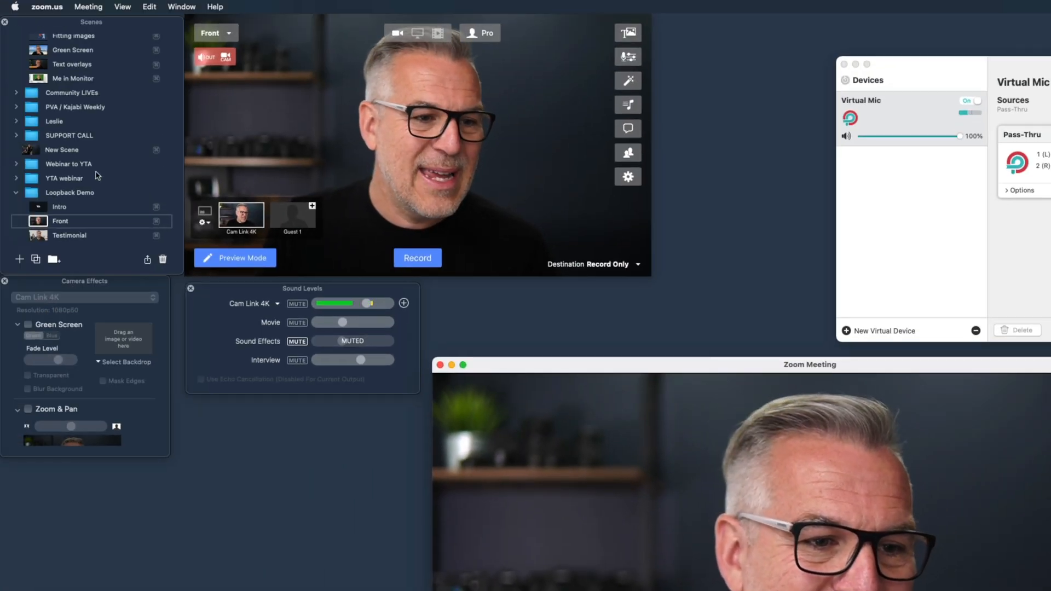
- Switch Ecamm scenes Intro, Testimonial, then back to Front while watching Zoom
{"action": "left_click", "coordinate": [59, 207]}
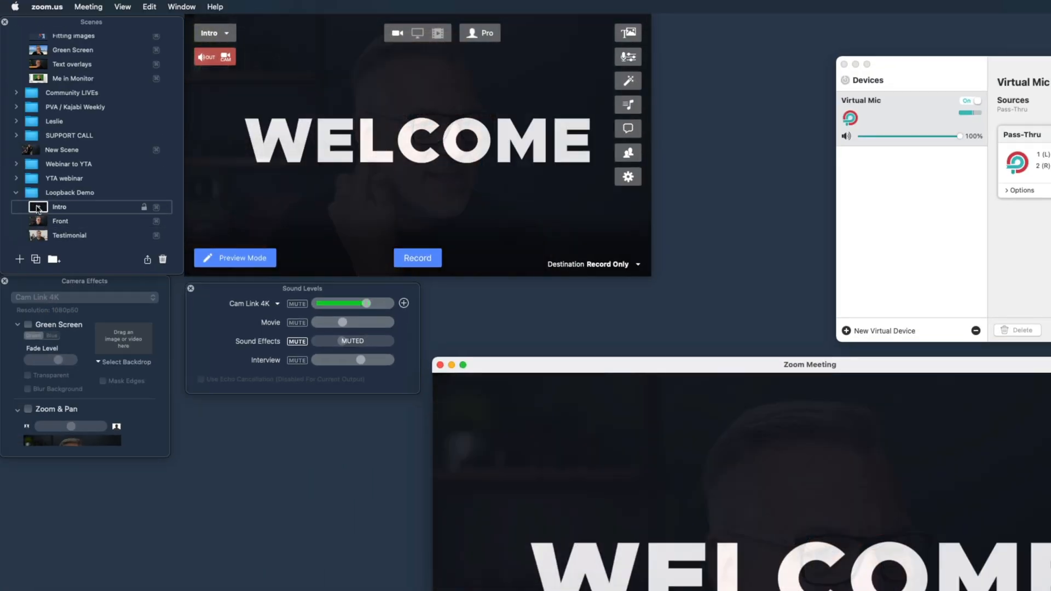
{"action": "left_click", "coordinate": [68, 235]}
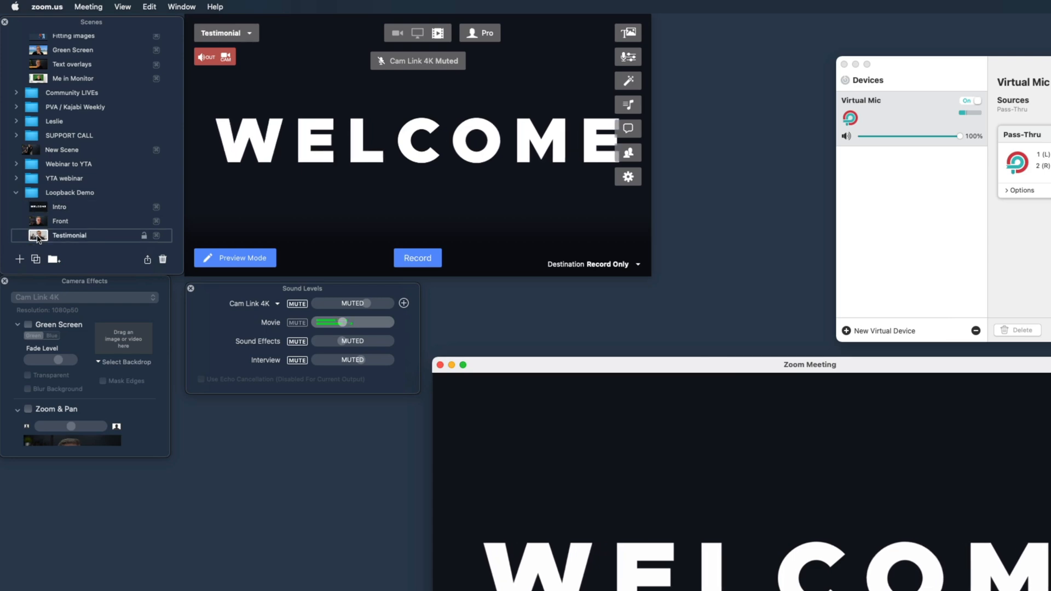
{"action": "left_click", "coordinate": [60, 221]}
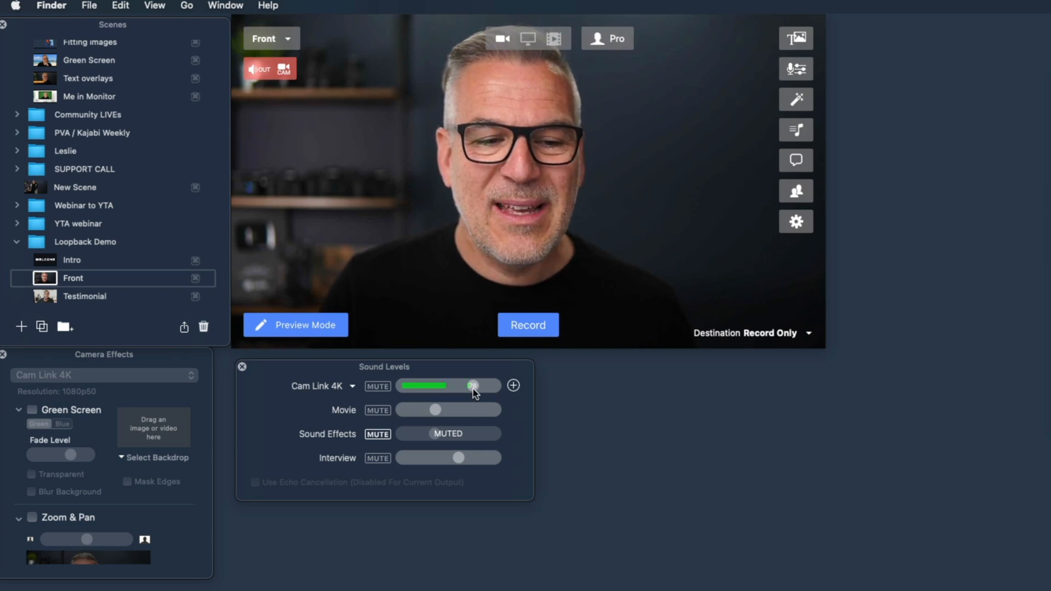
- Nudge the Cam Link 4K slider to balance the mic level in Sound Levels
{"action": "left_click_drag", "start_coordinate": [473, 386], "coordinate": [482, 385]}
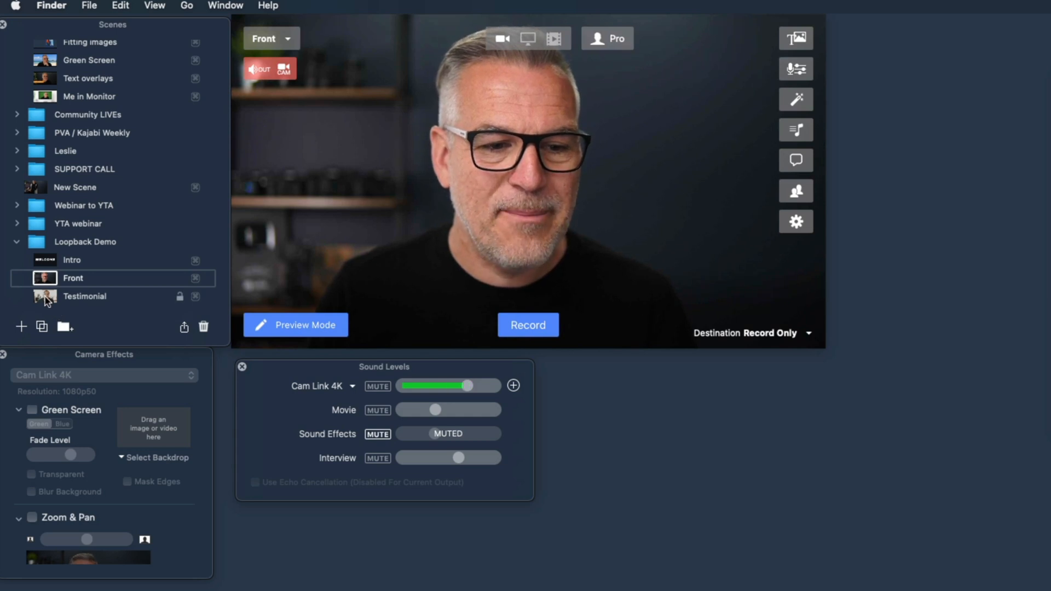
- Make the Testimonial scene live so its movie audio joins the mix
{"action": "left_click", "coordinate": [84, 295]}
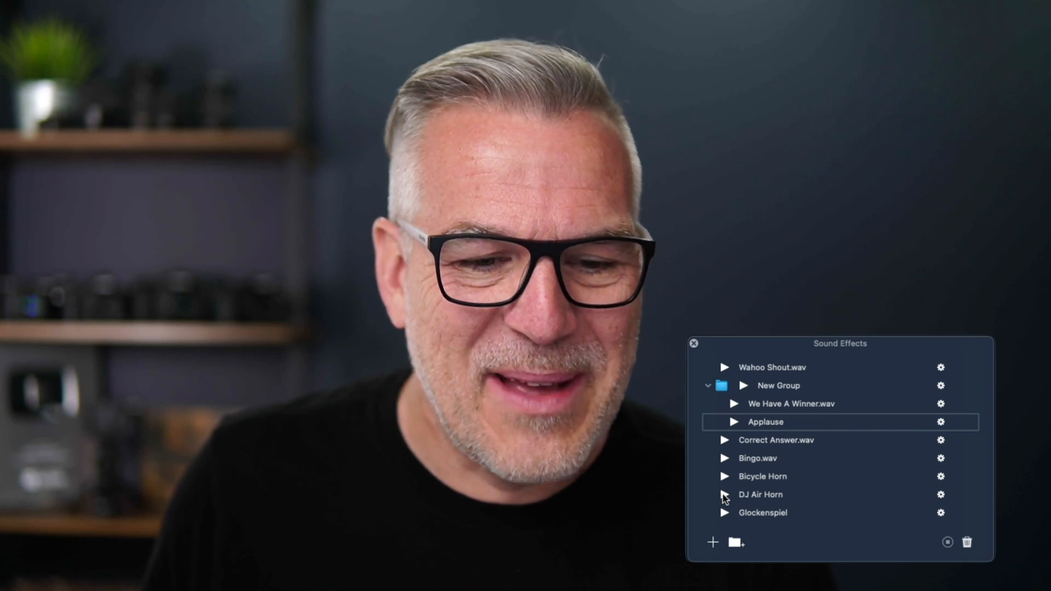
- Play the DJ Air Horn clip from the Sound Effects list into the broadcast
{"action": "left_click", "coordinate": [761, 495]}
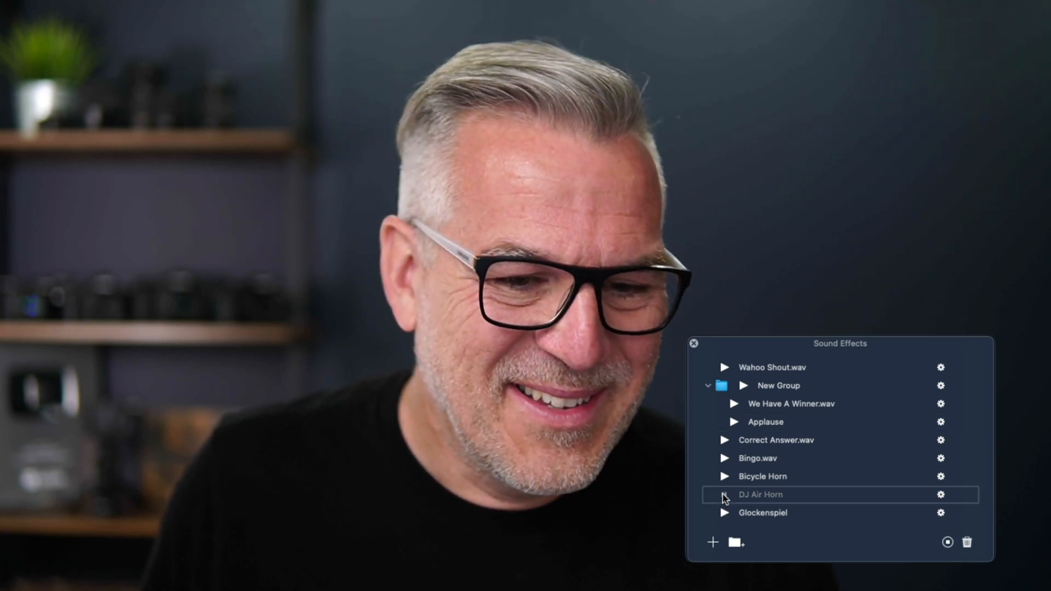